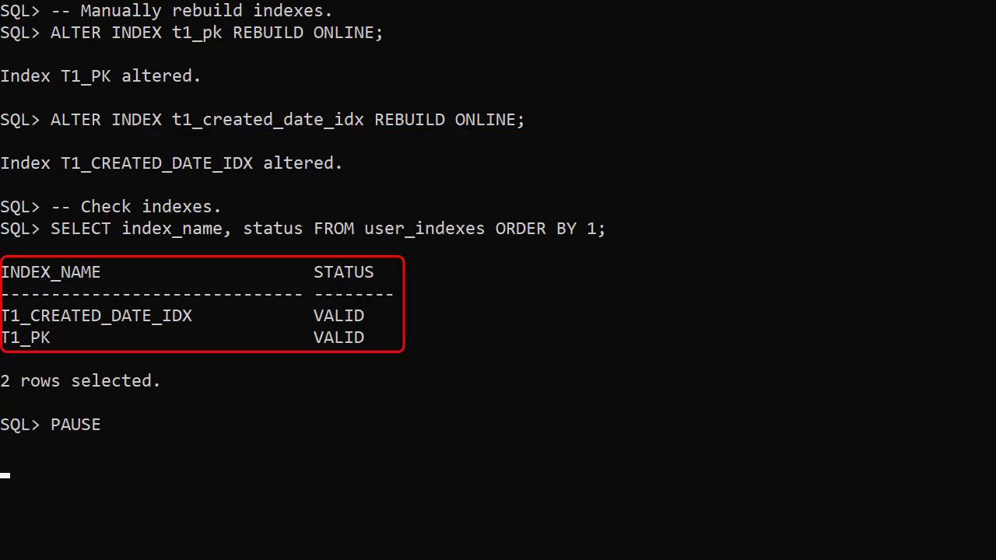
Run ALTER TABLE t1 MOVE ONLINE TABLESPACE users and confirm both indexes report VALID
key(enter)
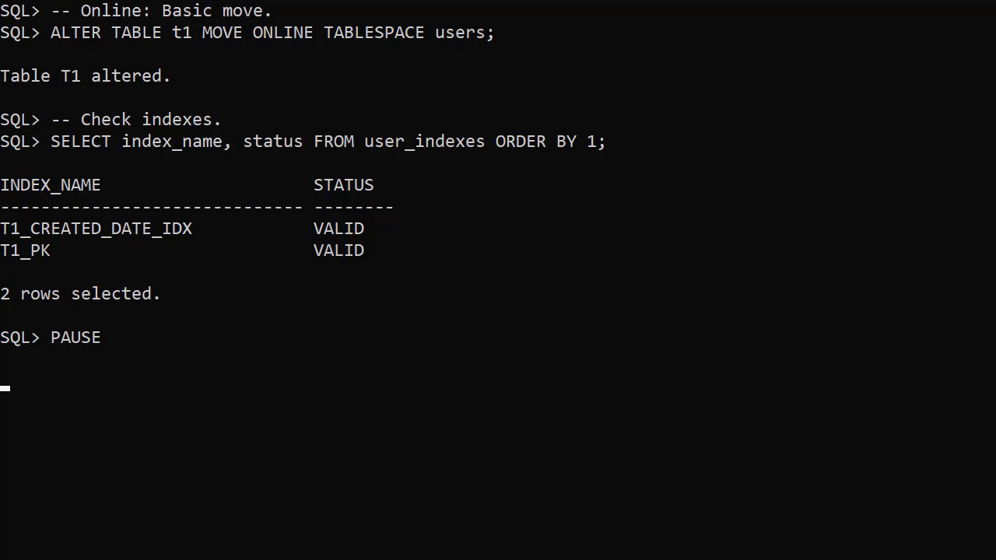
Move t1 online with COMPRESS, then NOCOMPRESS, then STORAGE (PCTINCREASE 0)
key(enter)
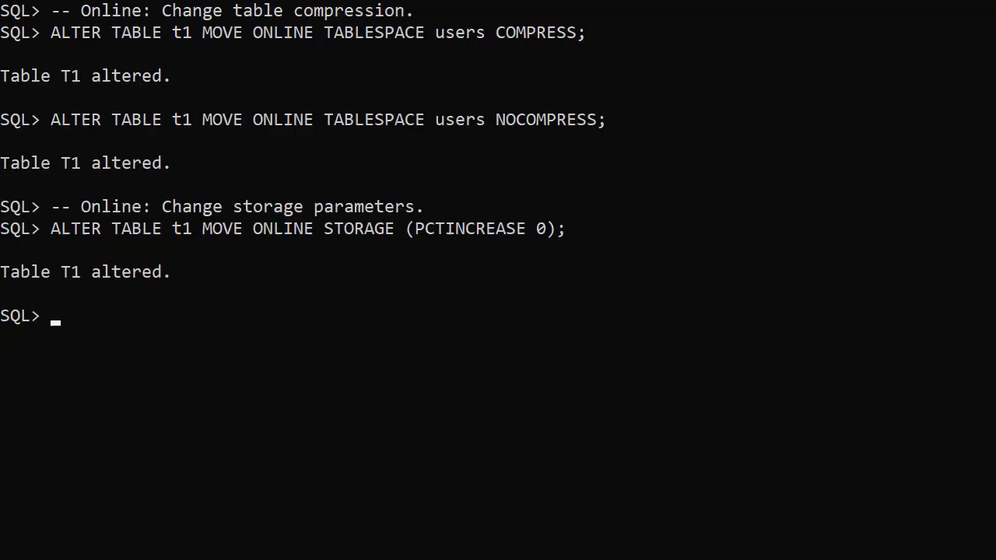